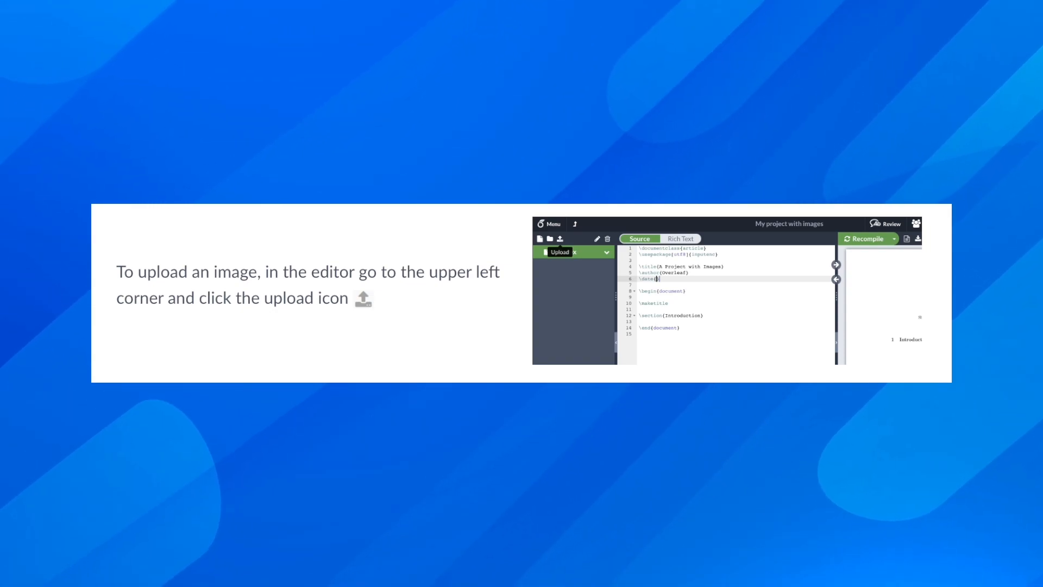
Start an upload from the file-tree toolbar and choose 'Select from your computer' to browse for the image
{"action": "left_click", "coordinate": [561, 238]}
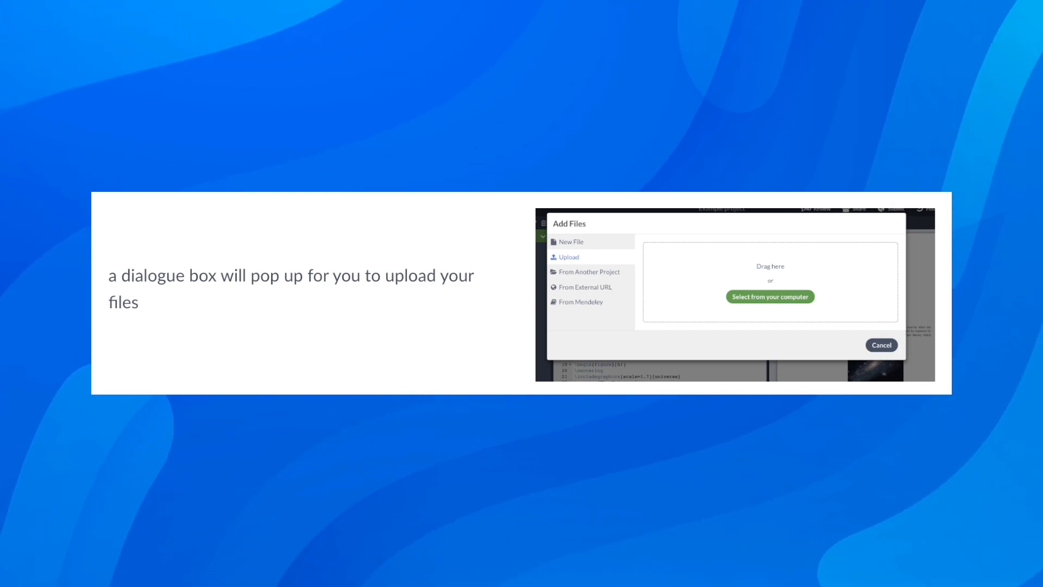
{"action": "left_click", "coordinate": [769, 296]}
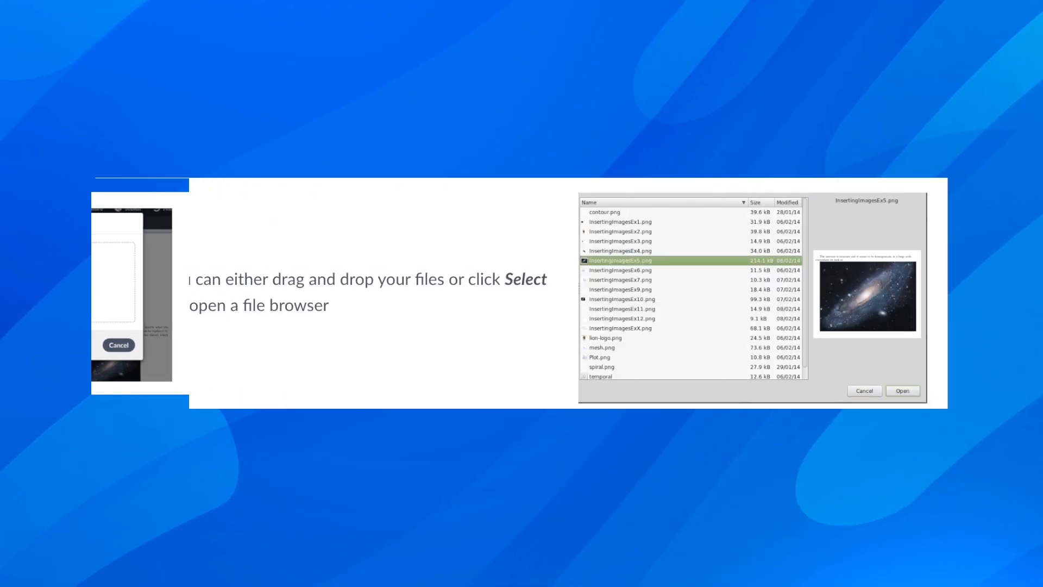